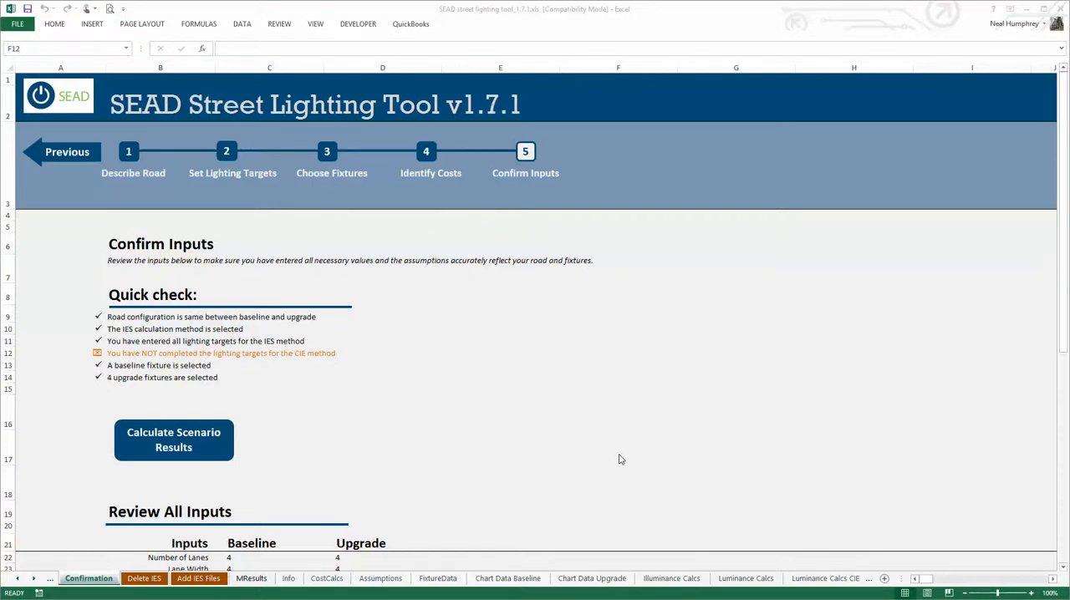
pyautogui.moveTo(82, 311)
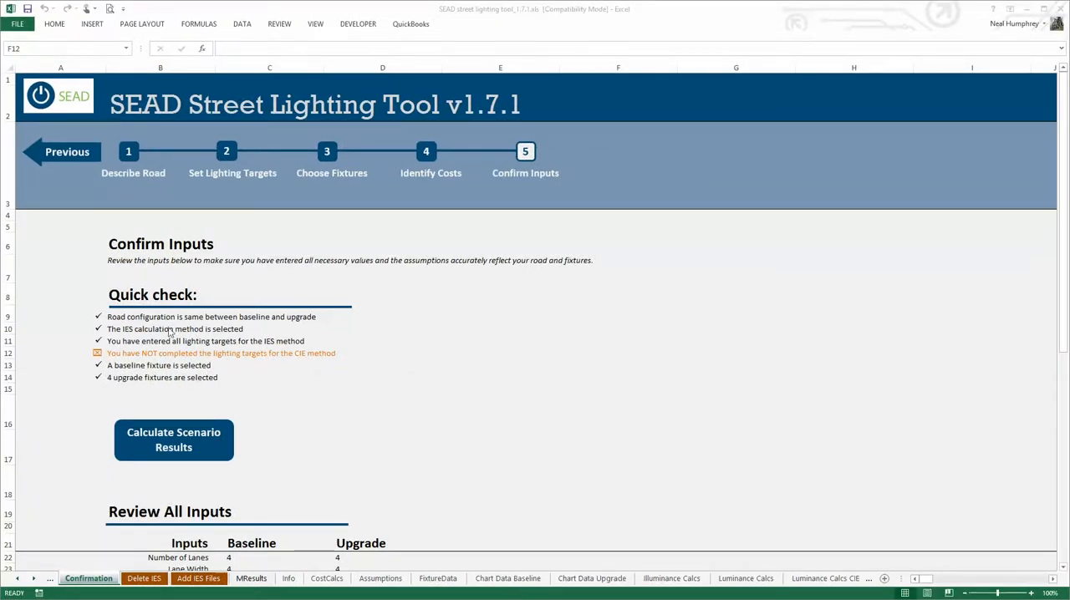
# - Run Calculate Scenario Results with the IES method and acknowledge the output-file-generated message
pyautogui.scroll(-3)
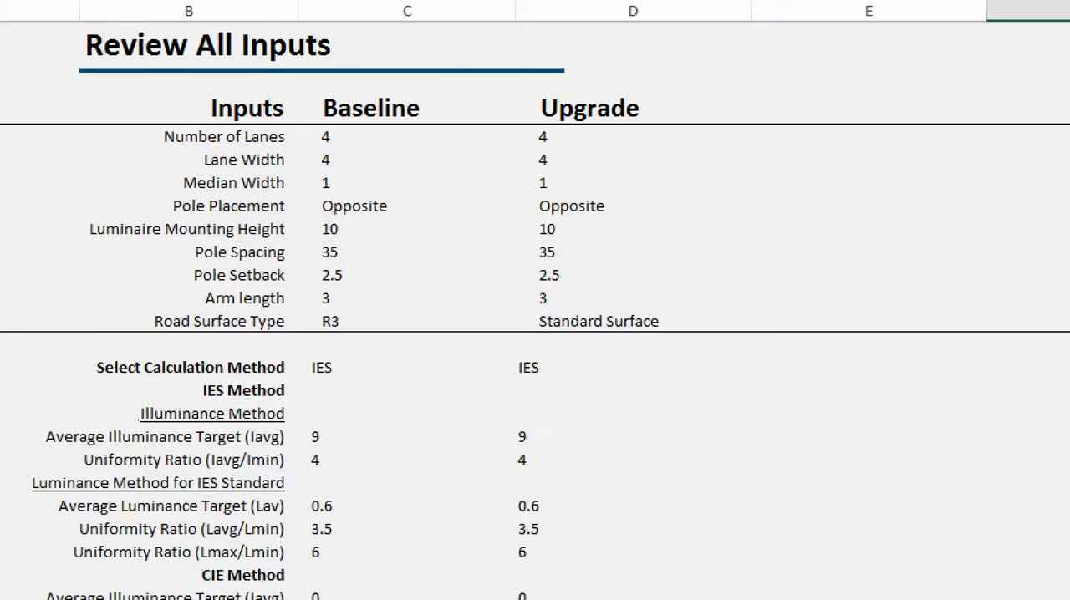
pyautogui.scroll(-3)
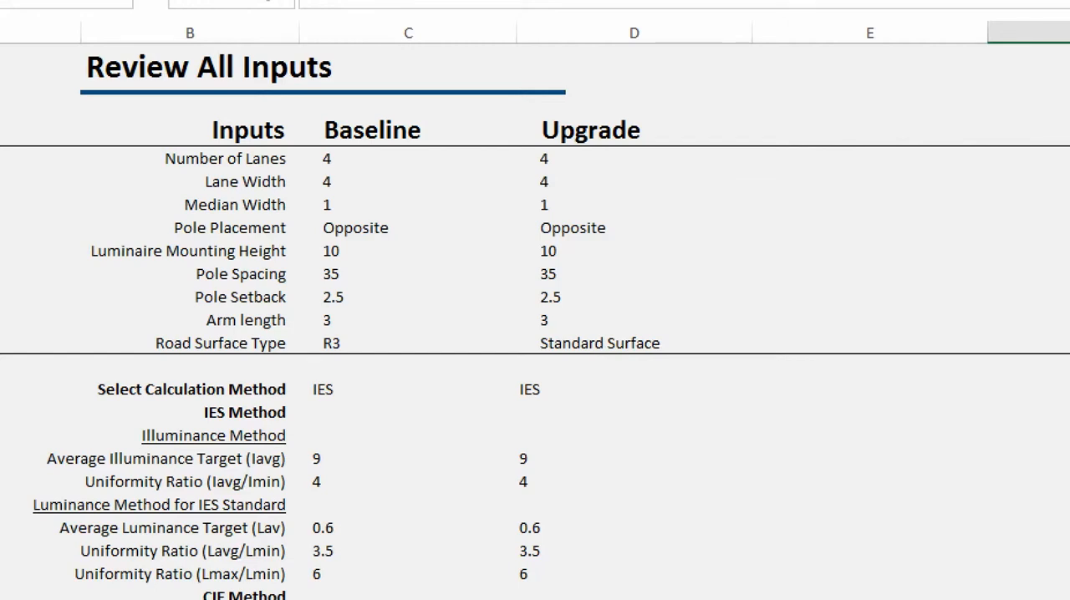
pyautogui.scroll(-3)
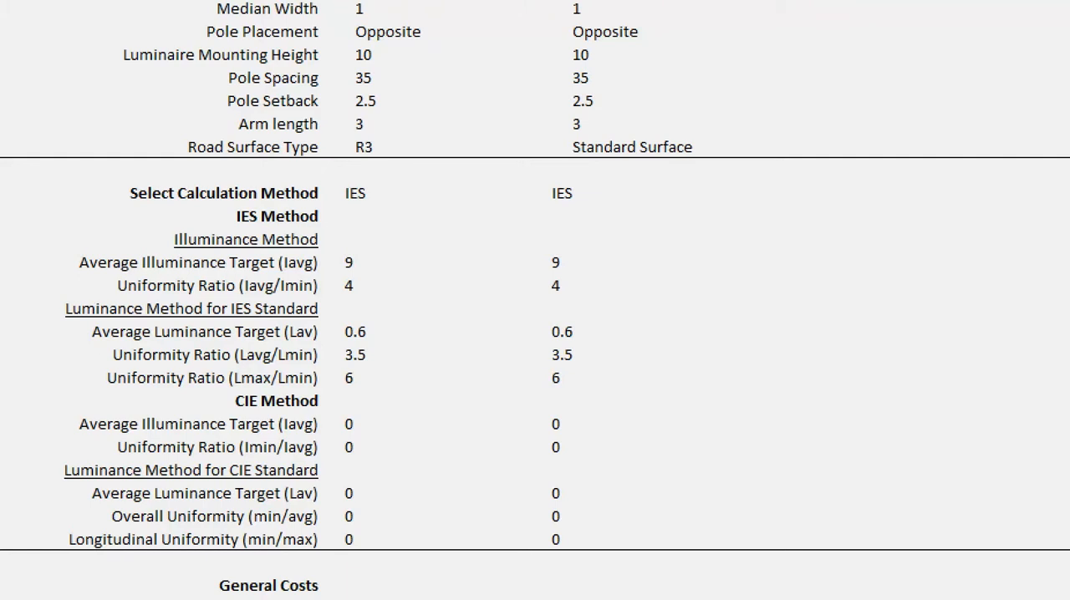
pyautogui.scroll(-3)
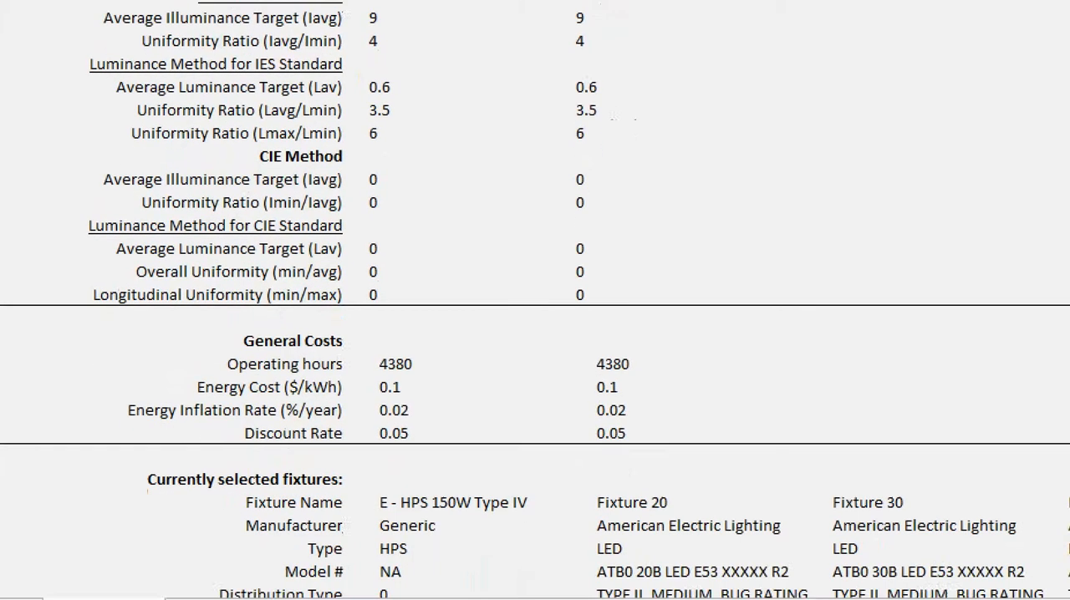
pyautogui.scroll(-3)
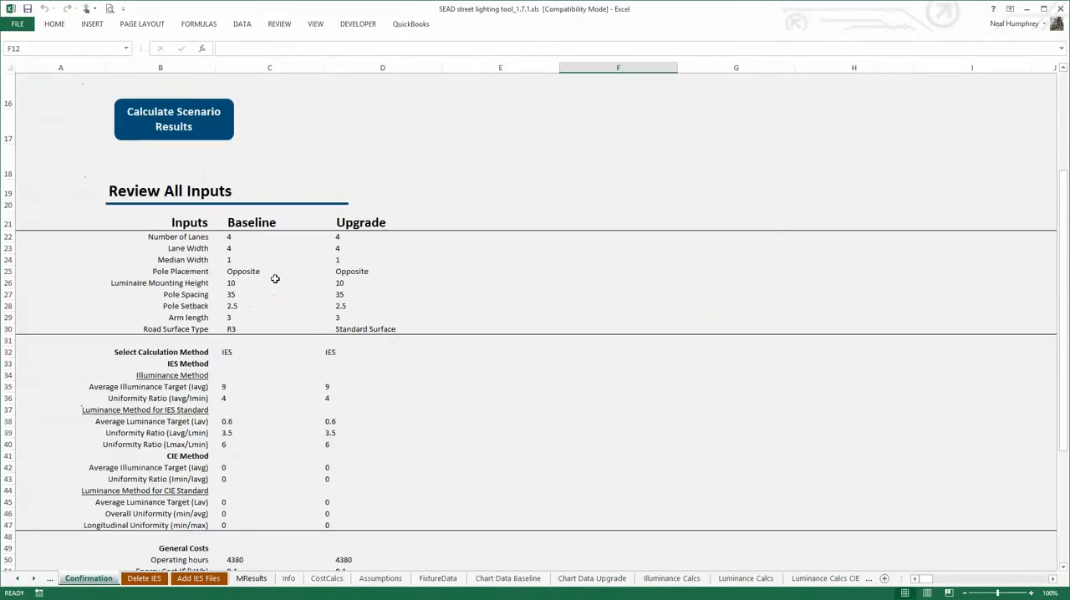
pyautogui.scroll(3)
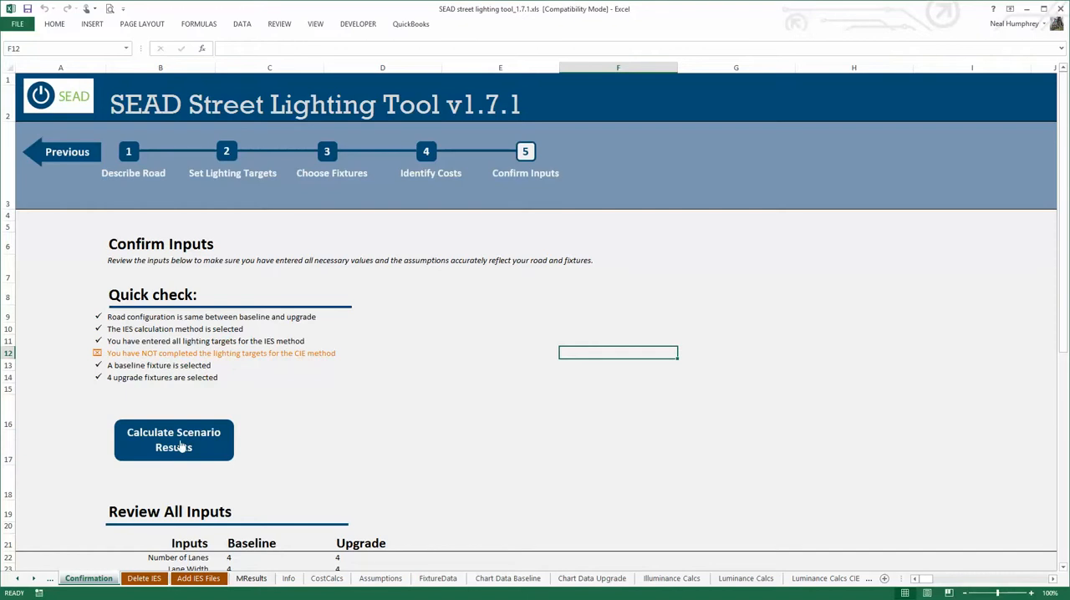
pyautogui.click(174, 440)
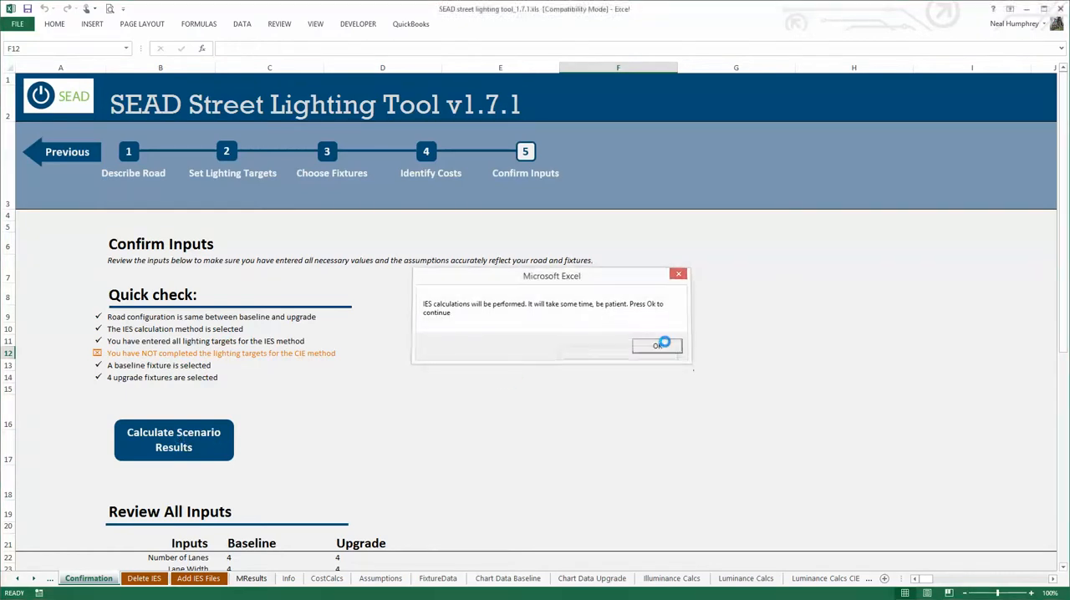
pyautogui.click(657, 344)
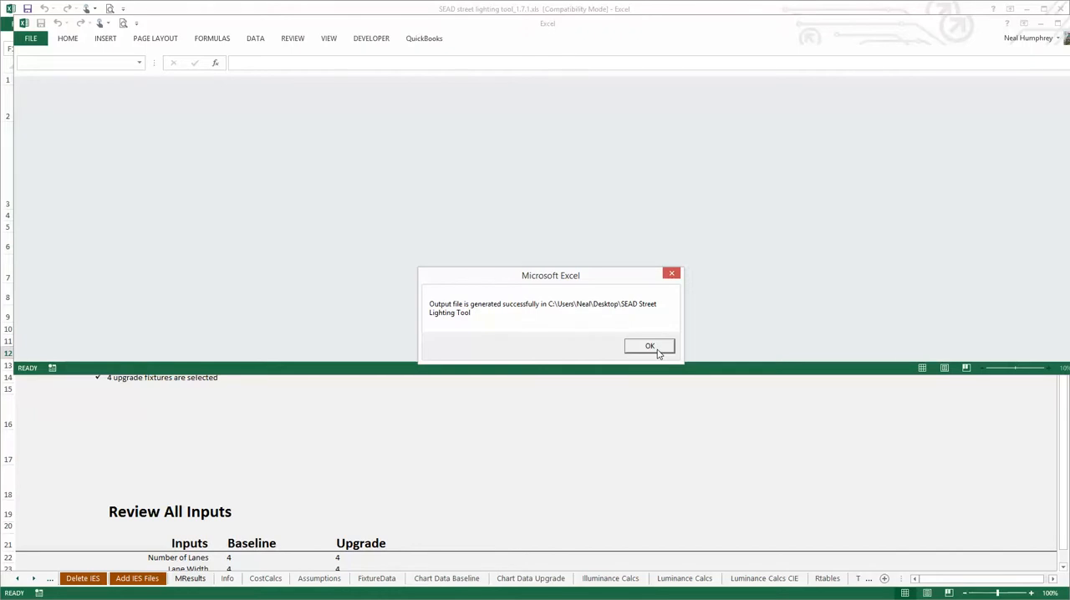
pyautogui.click(649, 346)
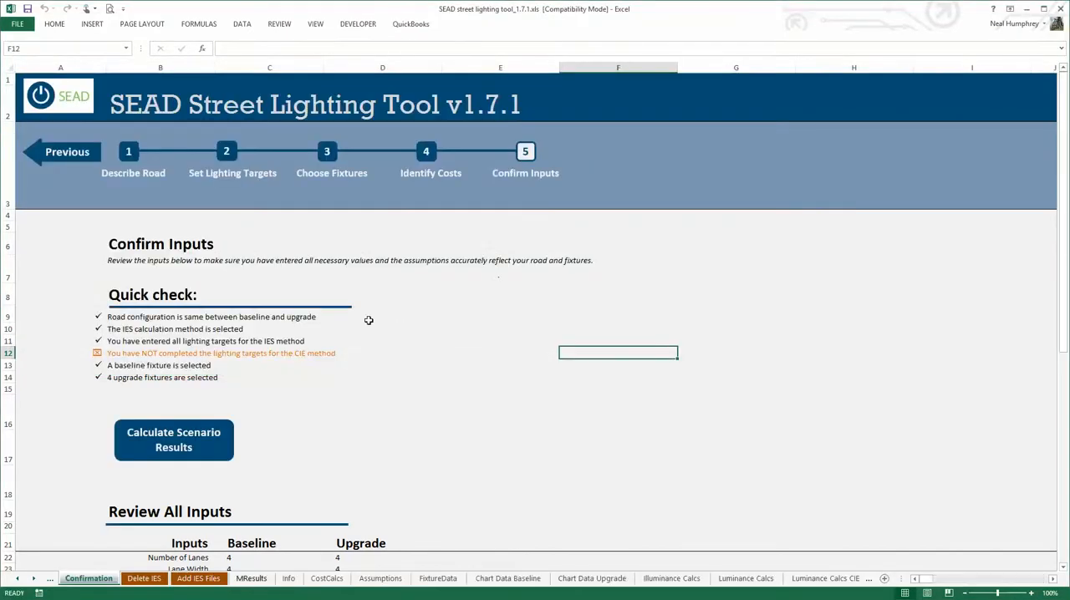
pyautogui.moveTo(243, 383)
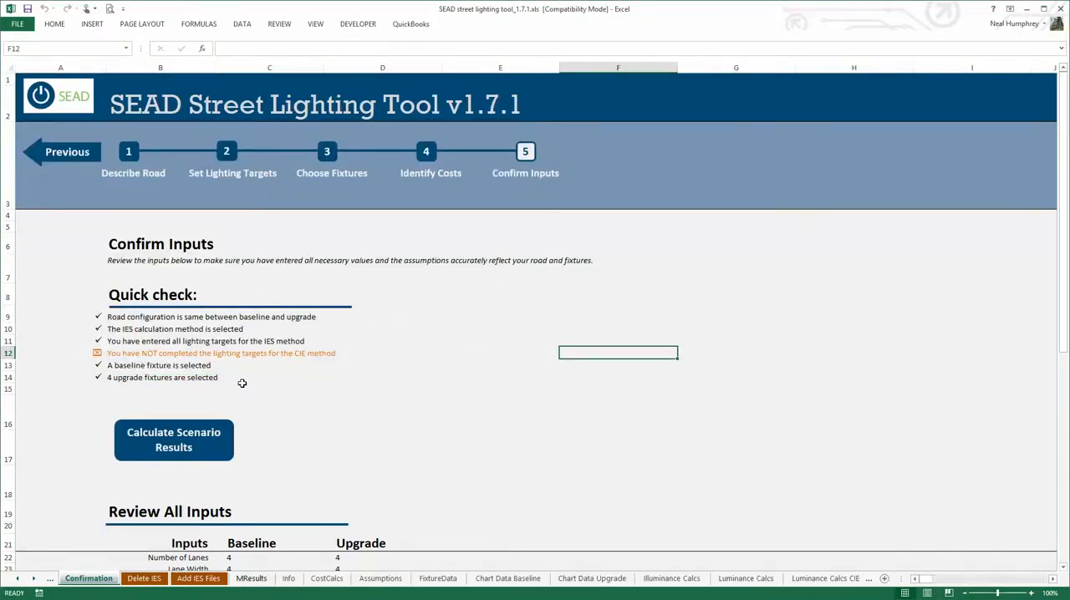
pyautogui.moveTo(468, 513)
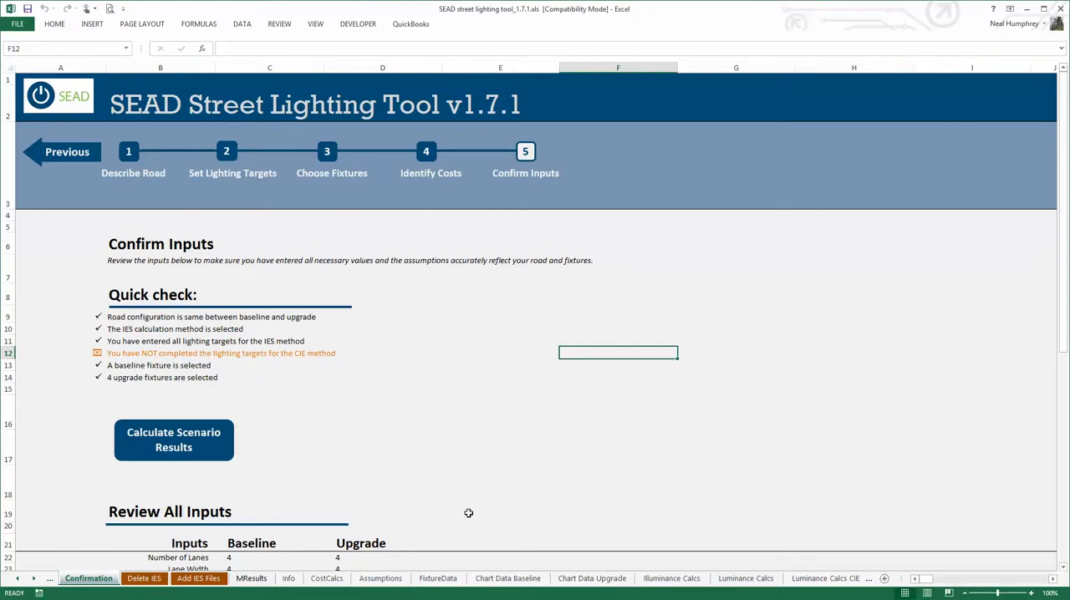
# - Open the generated IES results workbook and view its Dashboard baseline-vs-upgrade charts
pyautogui.click(174, 440)
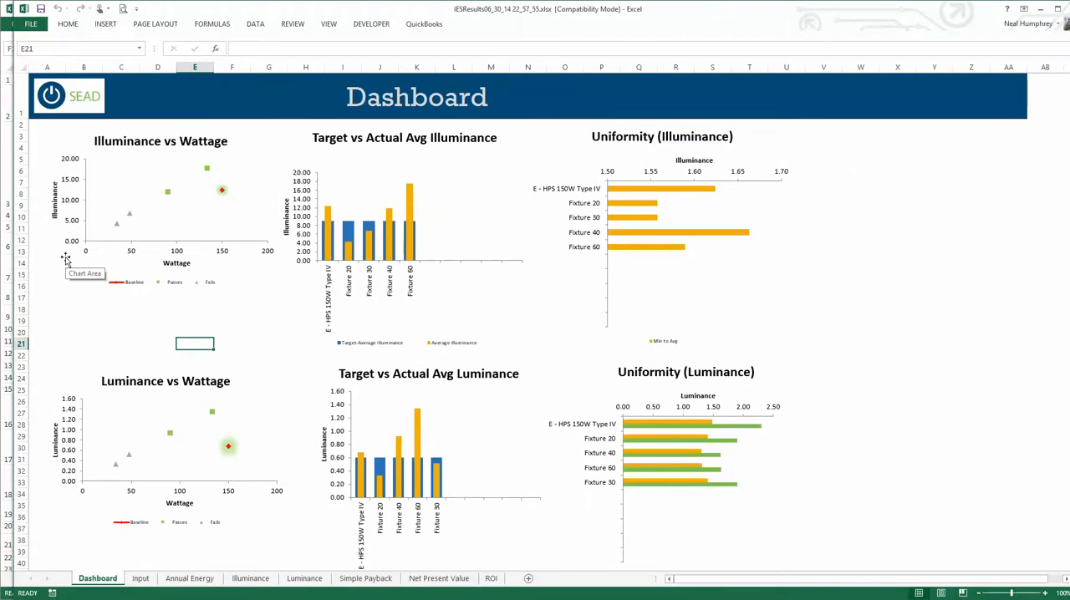
pyautogui.moveTo(115, 227)
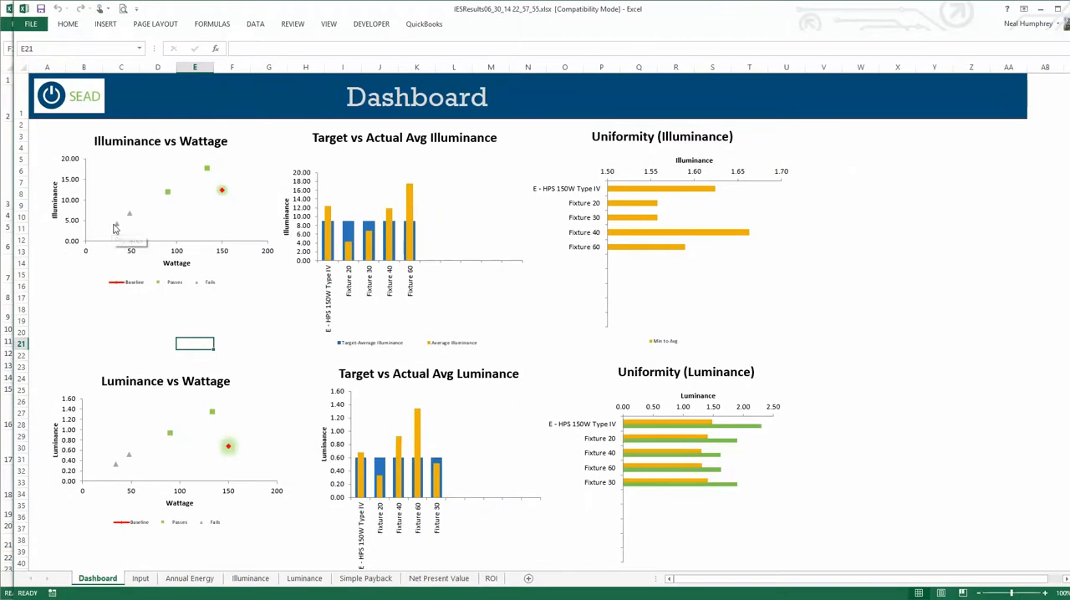
pyautogui.moveTo(132, 218)
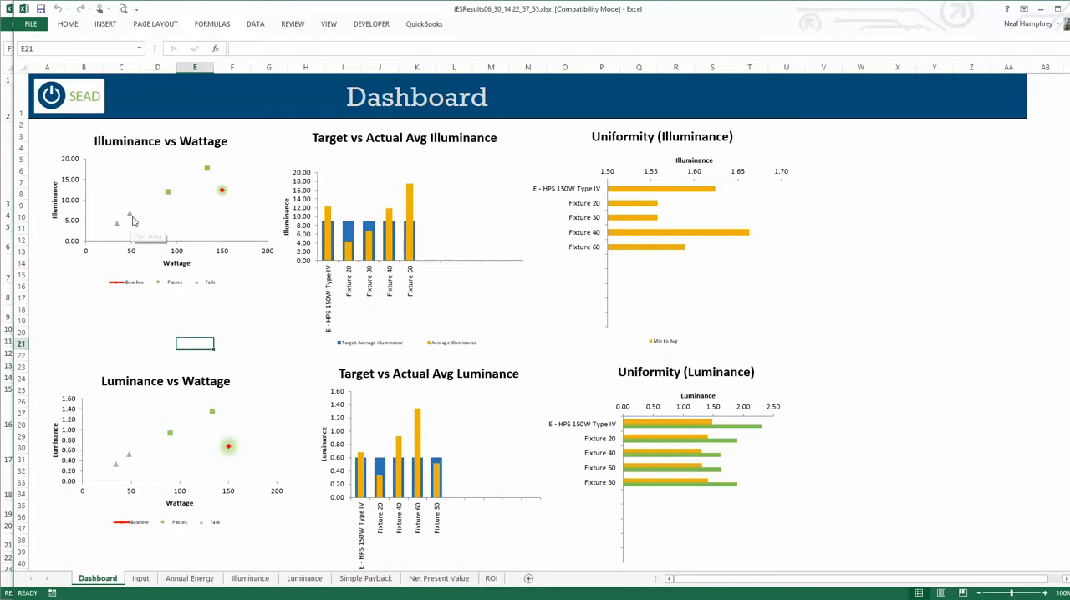
pyautogui.moveTo(198, 172)
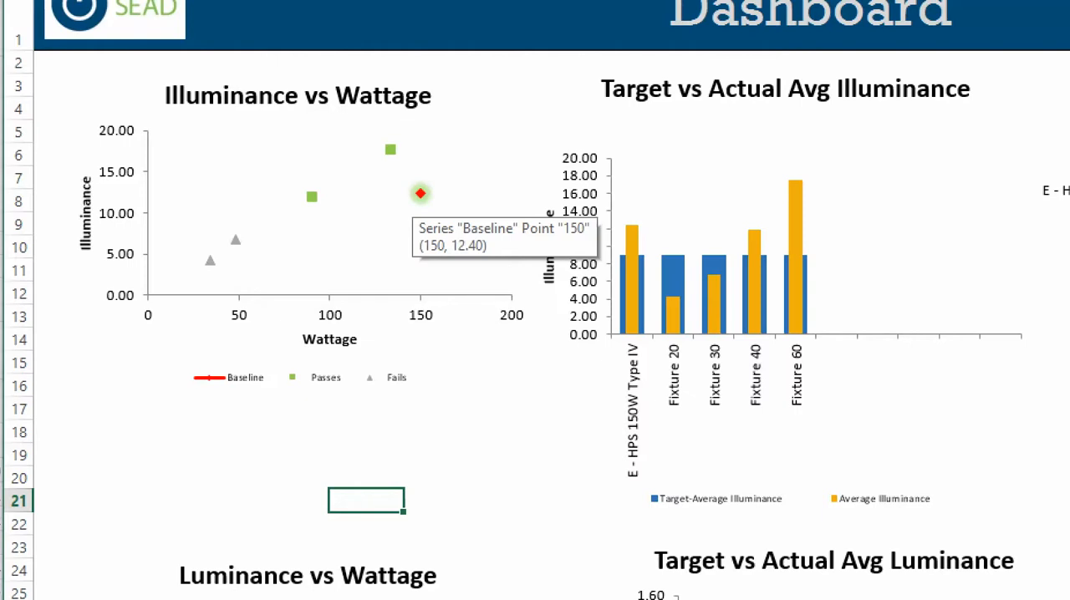
pyautogui.scroll(-3)
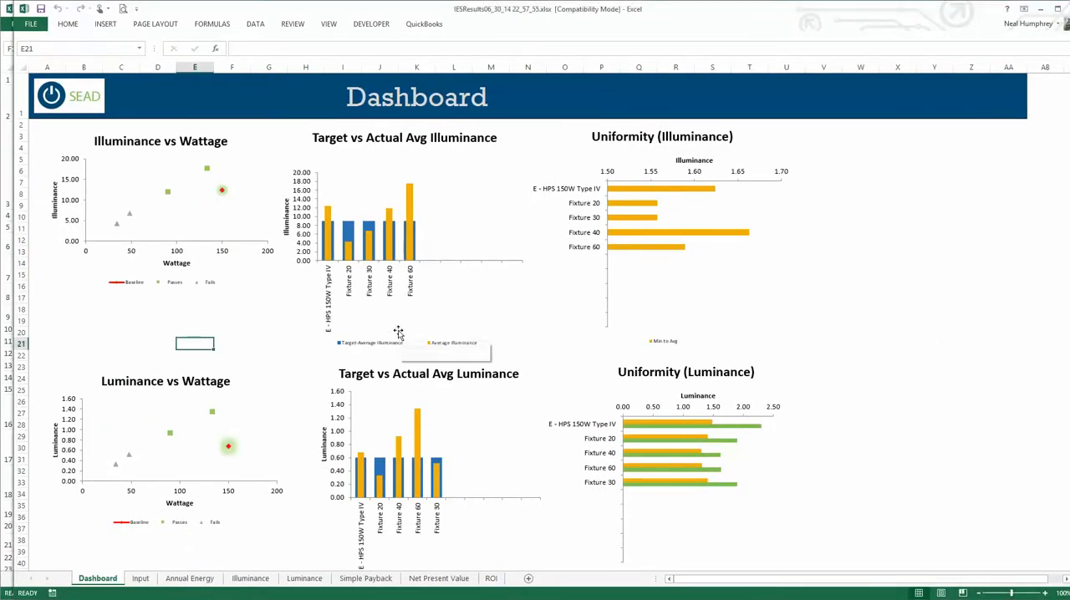
pyautogui.moveTo(398, 331)
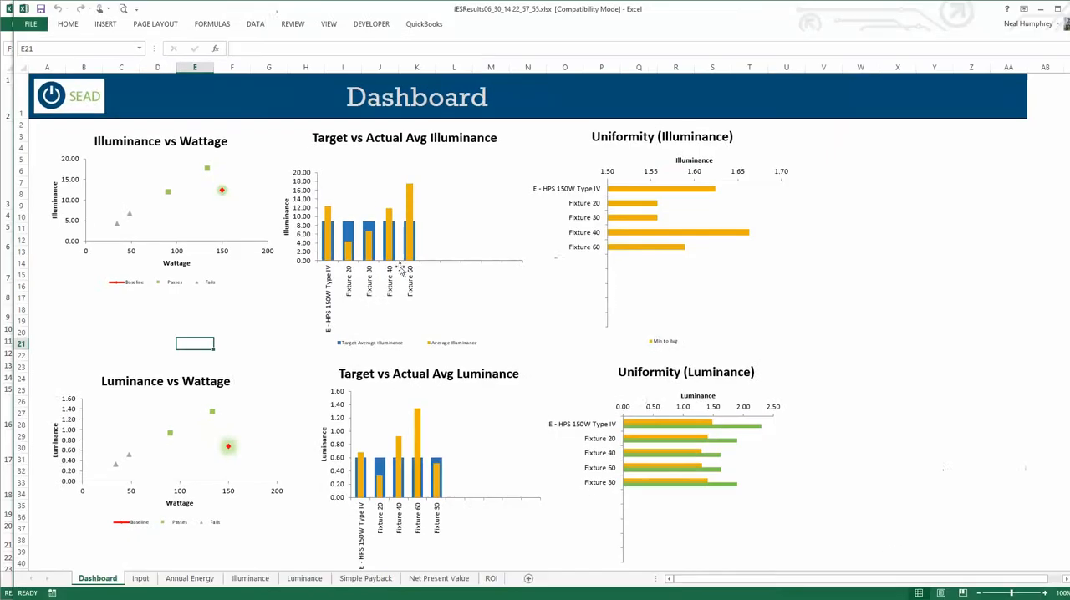
pyautogui.moveTo(443, 466)
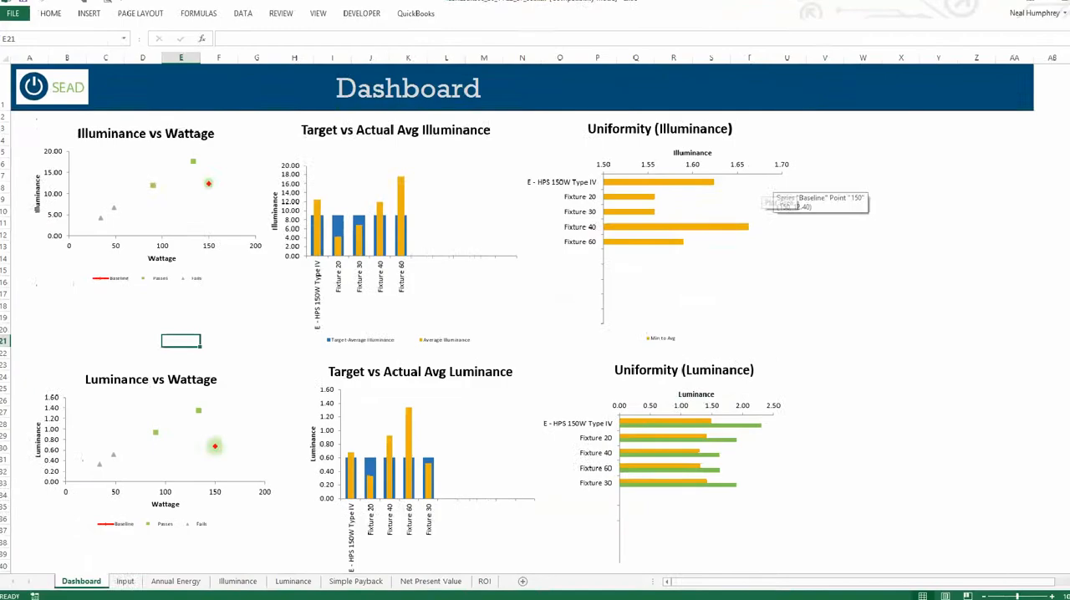
pyautogui.scroll(-3)
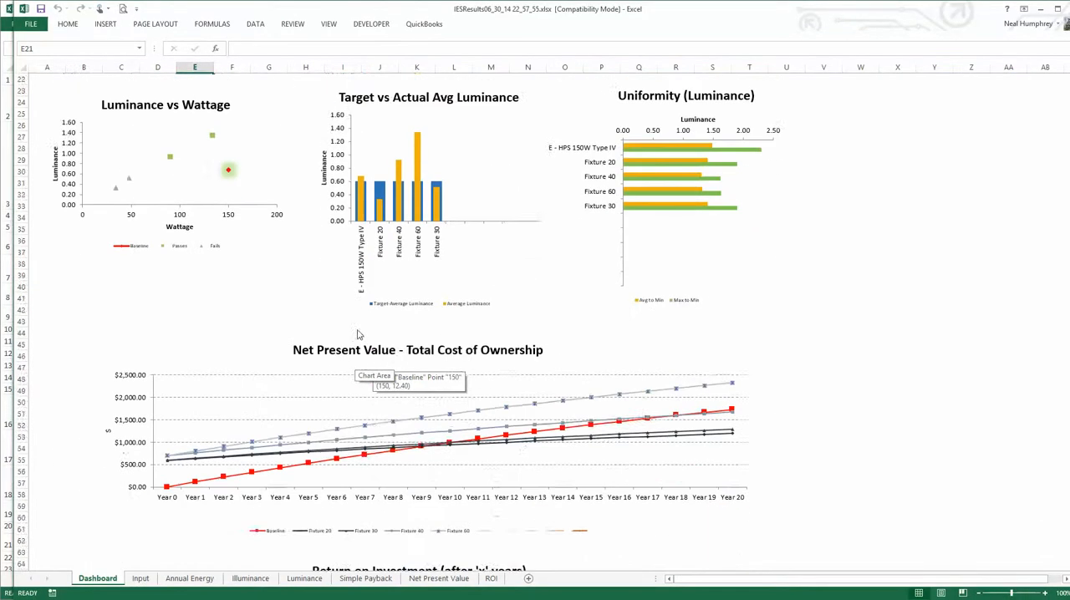
pyautogui.scroll(-3)
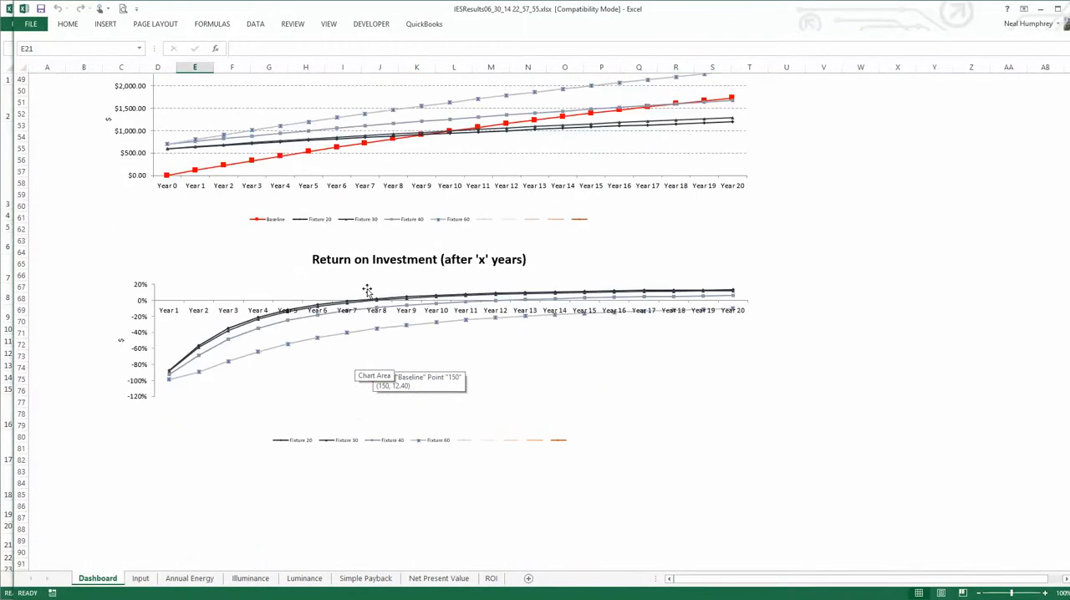
pyautogui.scroll(3)
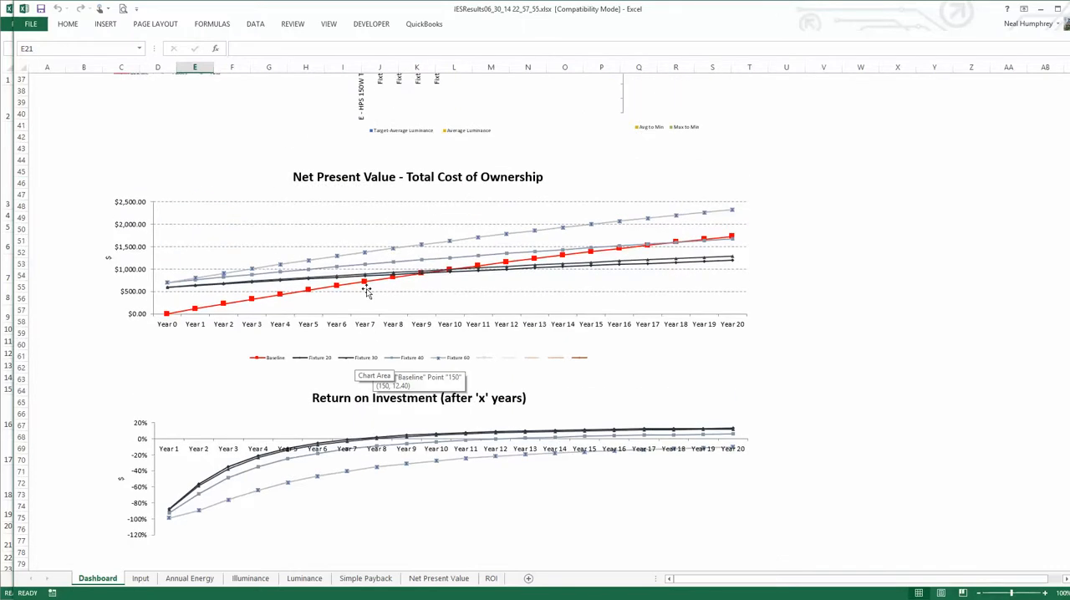
pyautogui.moveTo(170, 318)
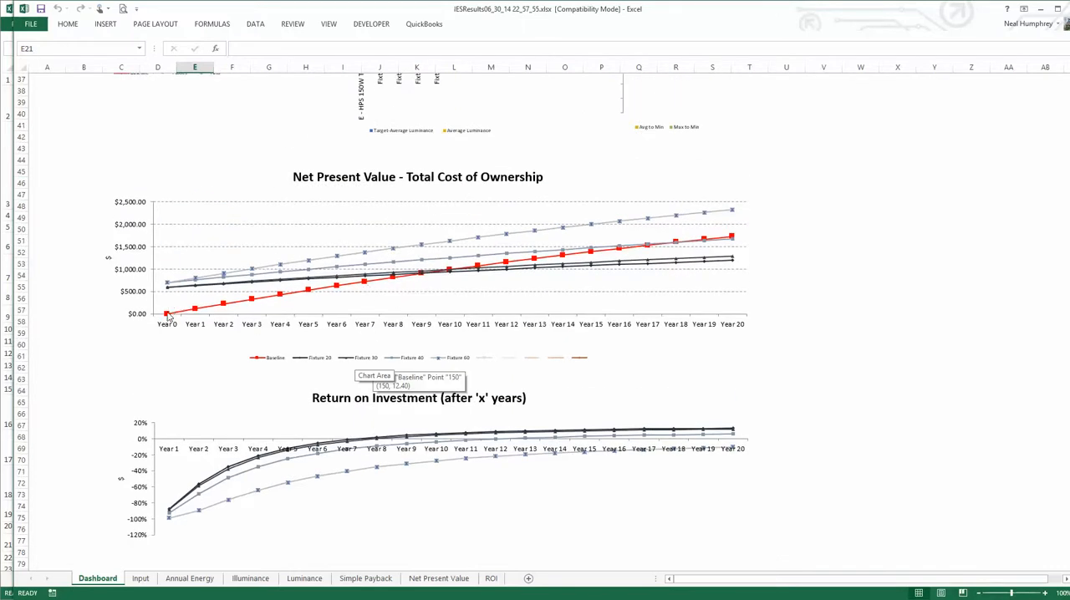
pyautogui.moveTo(773, 224)
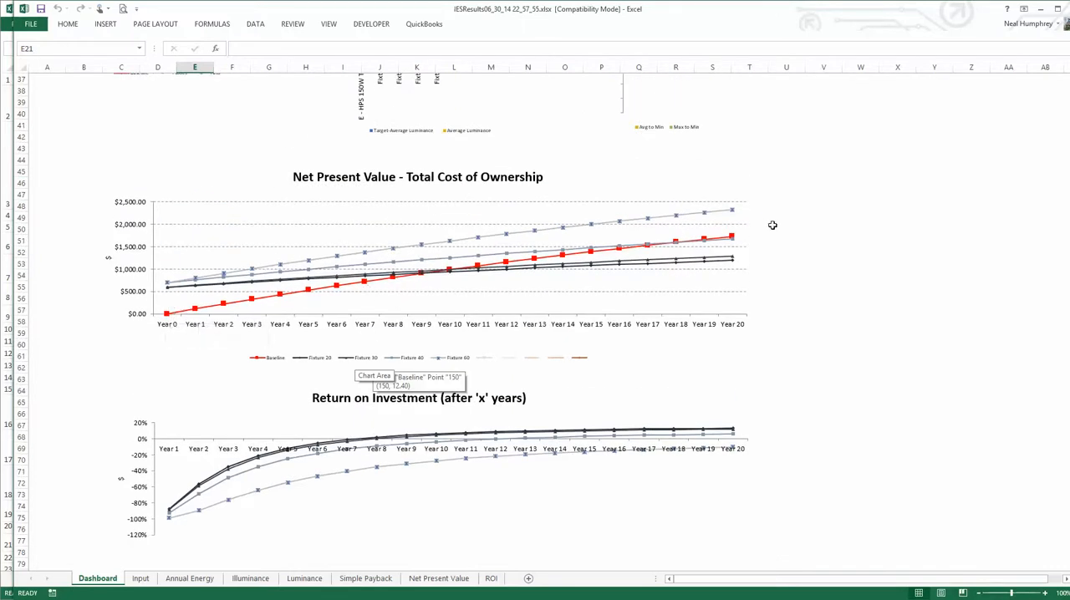
pyautogui.moveTo(445, 284)
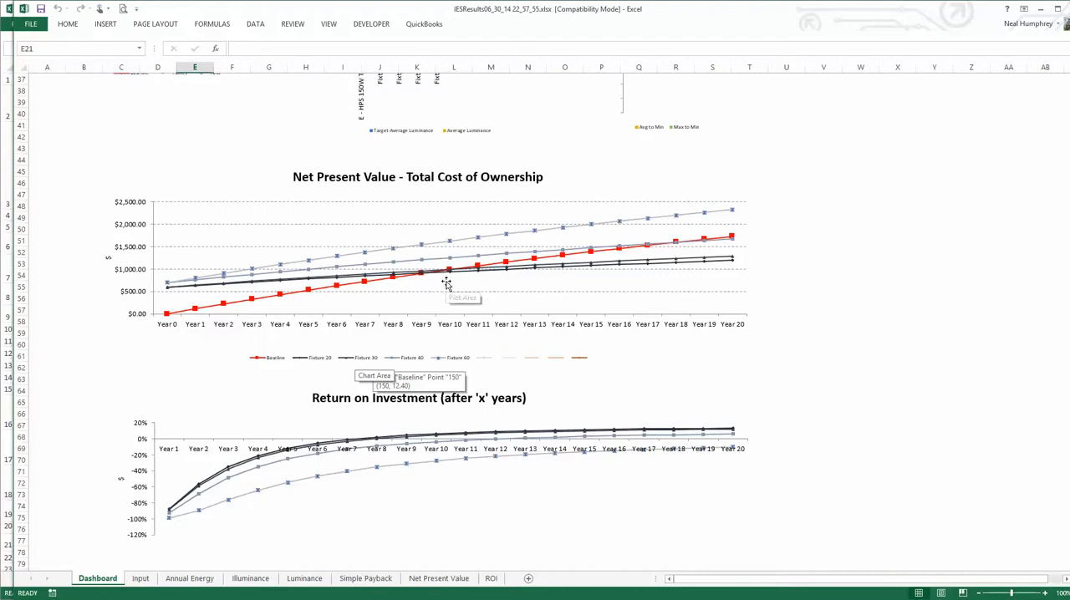
pyautogui.moveTo(448, 278)
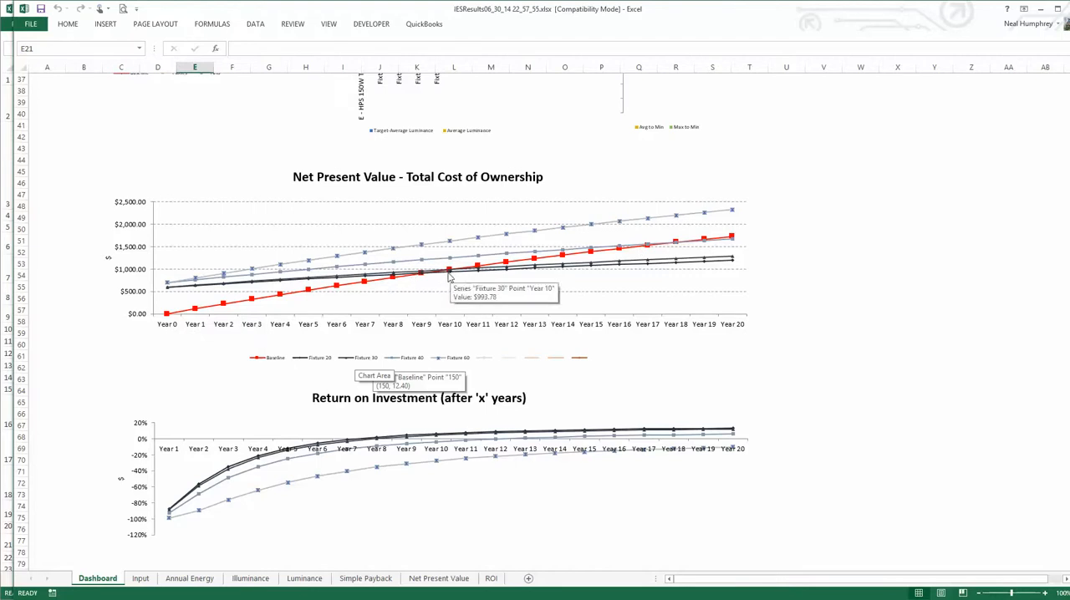
pyautogui.moveTo(421, 277)
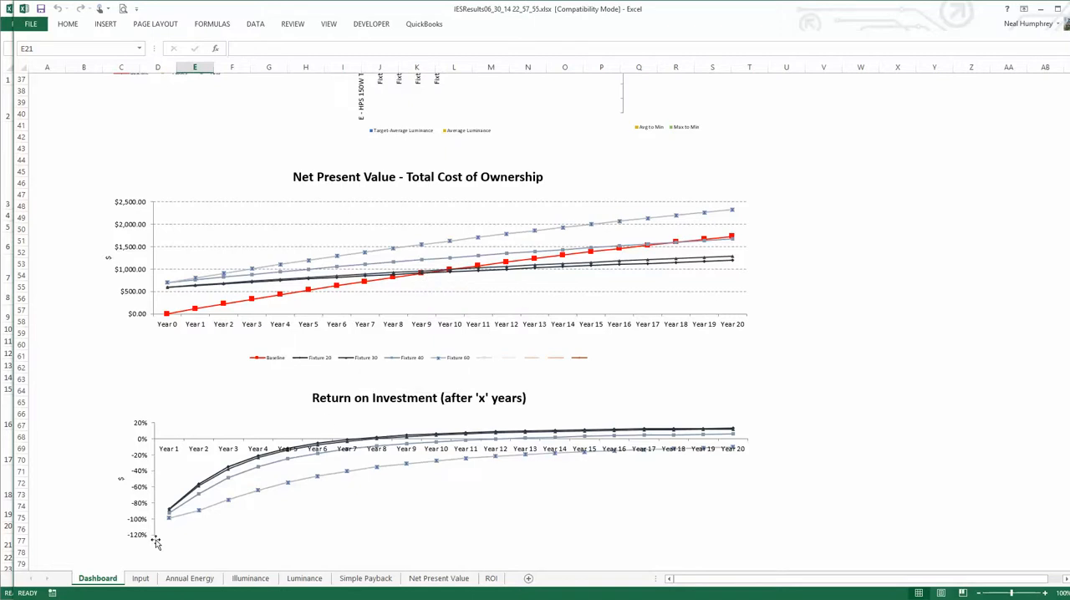
pyautogui.moveTo(689, 458)
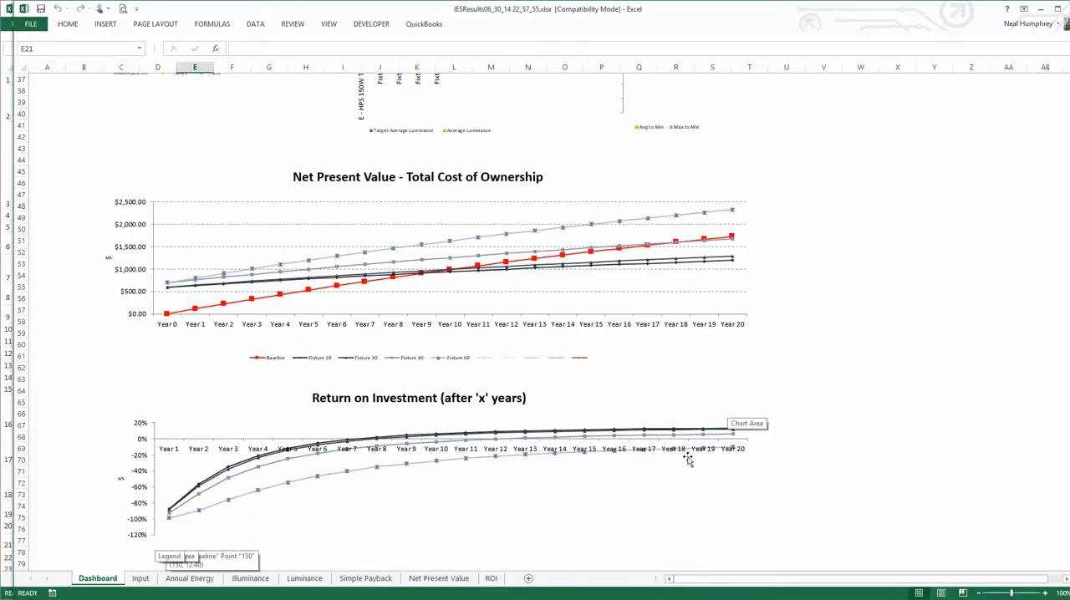
pyautogui.moveTo(347, 456)
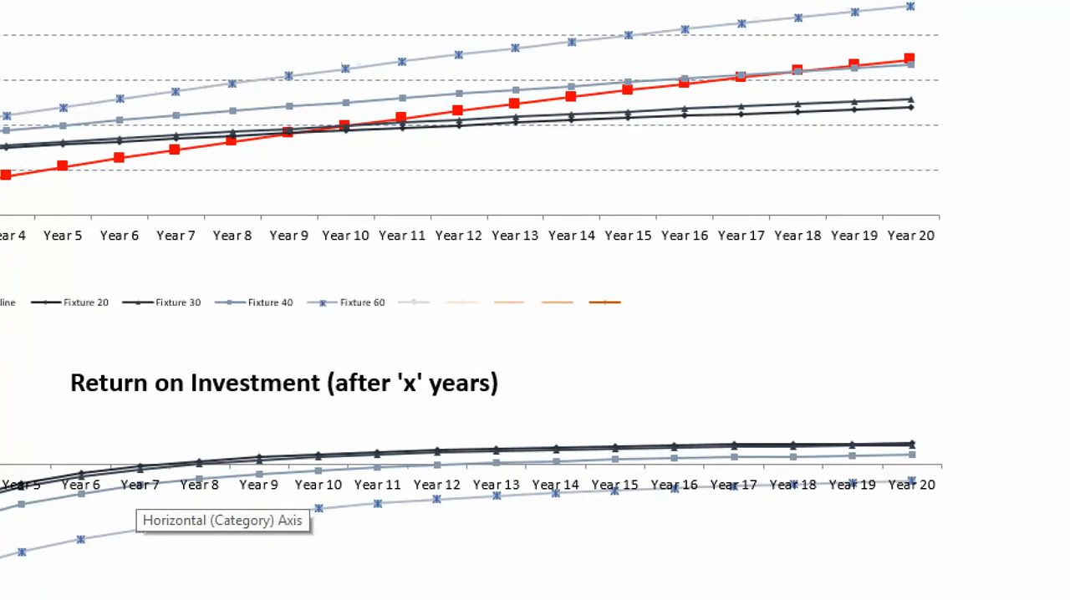
pyautogui.scroll(-3)
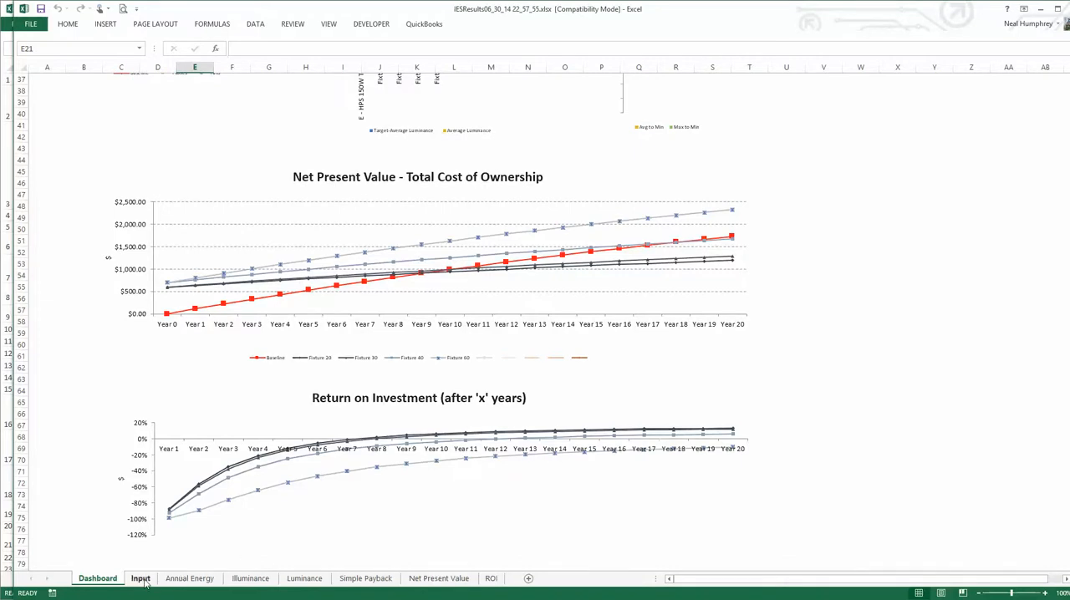
# - View the Input, Annual Energy and Illuminance sheets in turn, ending on the Luminance results
pyautogui.click(140, 579)
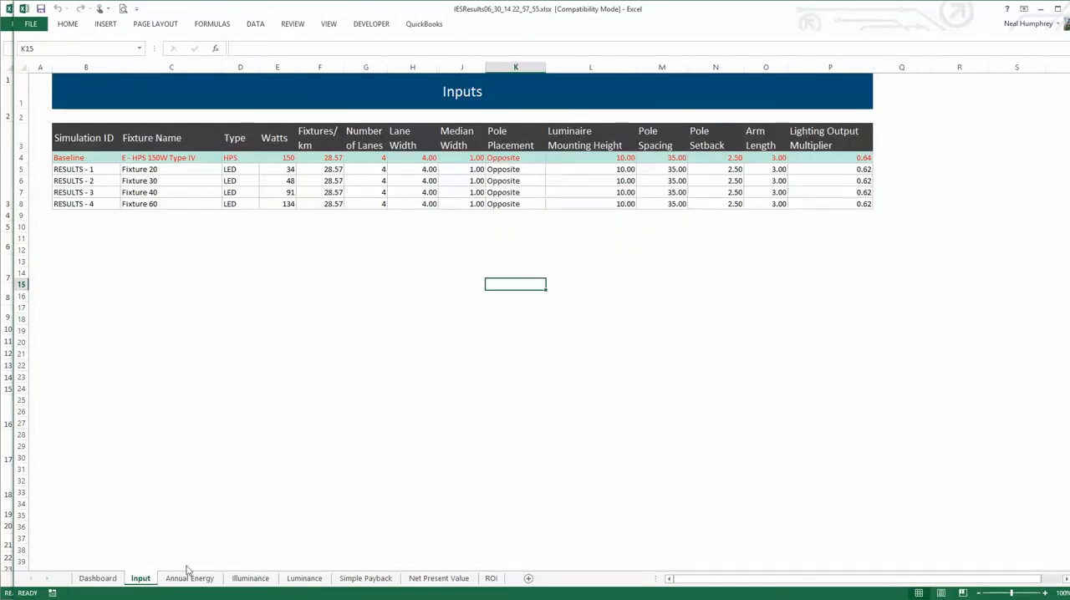
pyautogui.click(189, 579)
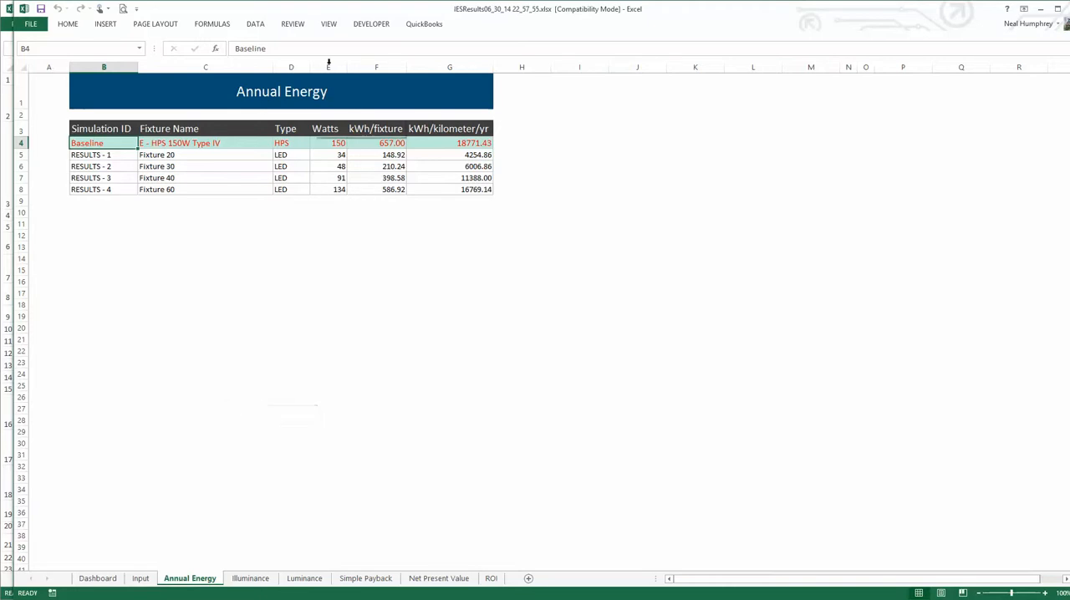
pyautogui.moveTo(385, 143)
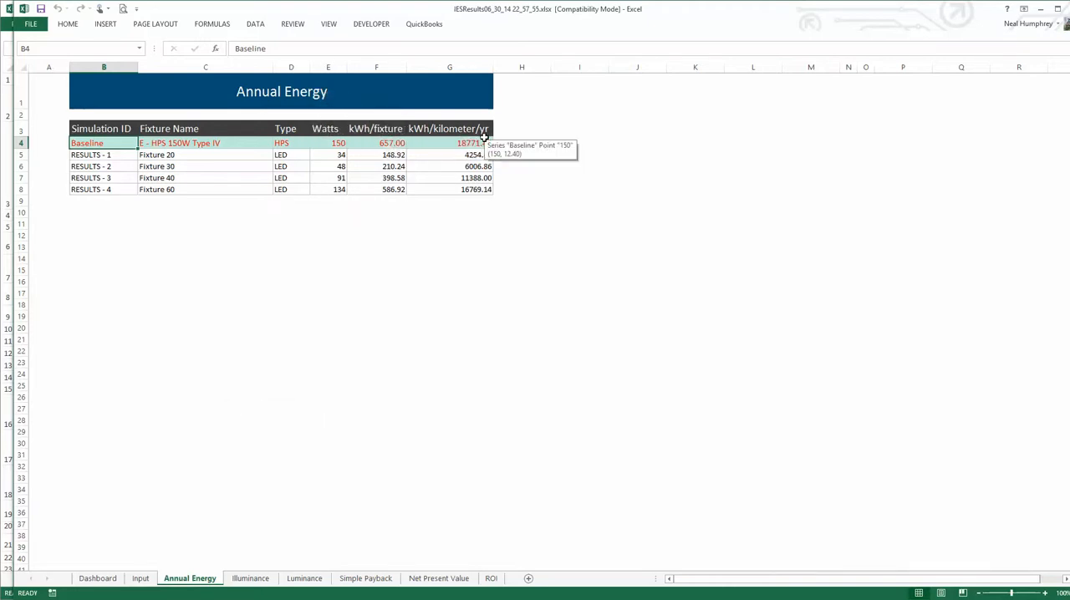
pyautogui.moveTo(471, 256)
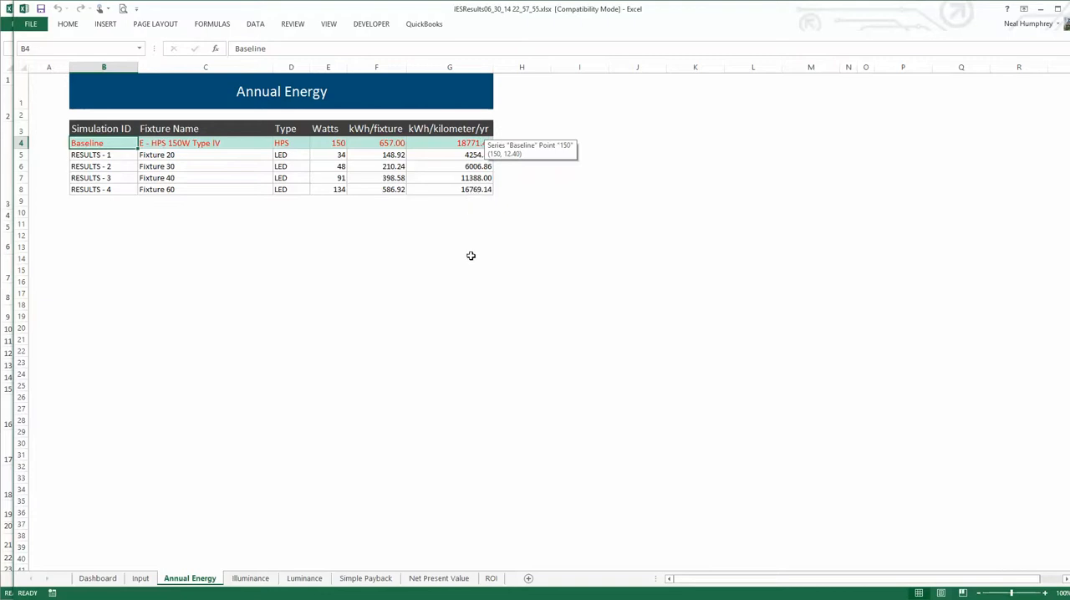
pyautogui.click(251, 579)
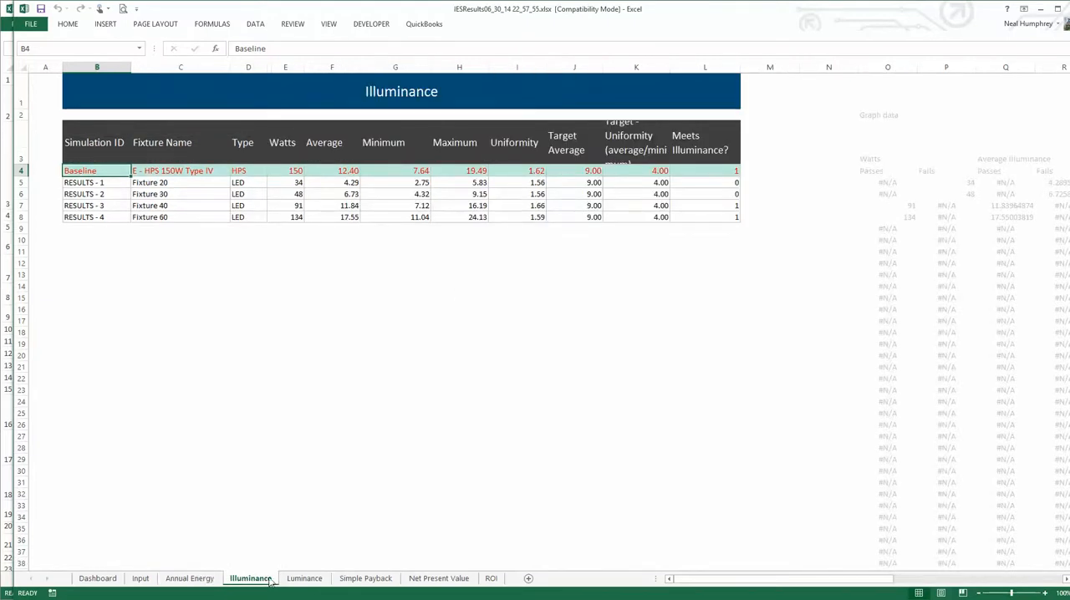
pyautogui.moveTo(258, 228)
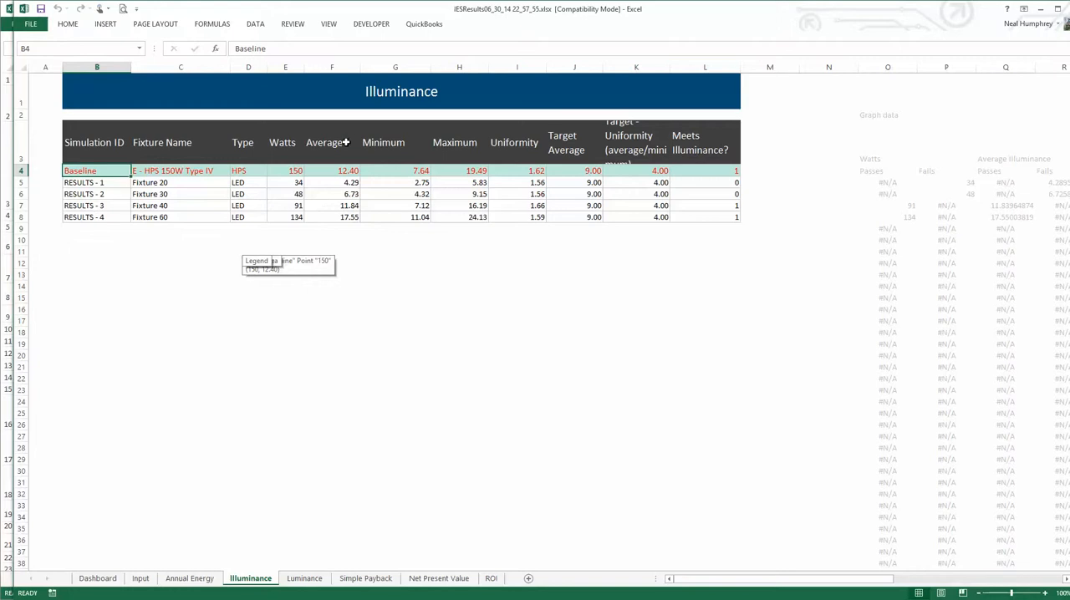
pyautogui.moveTo(576, 139)
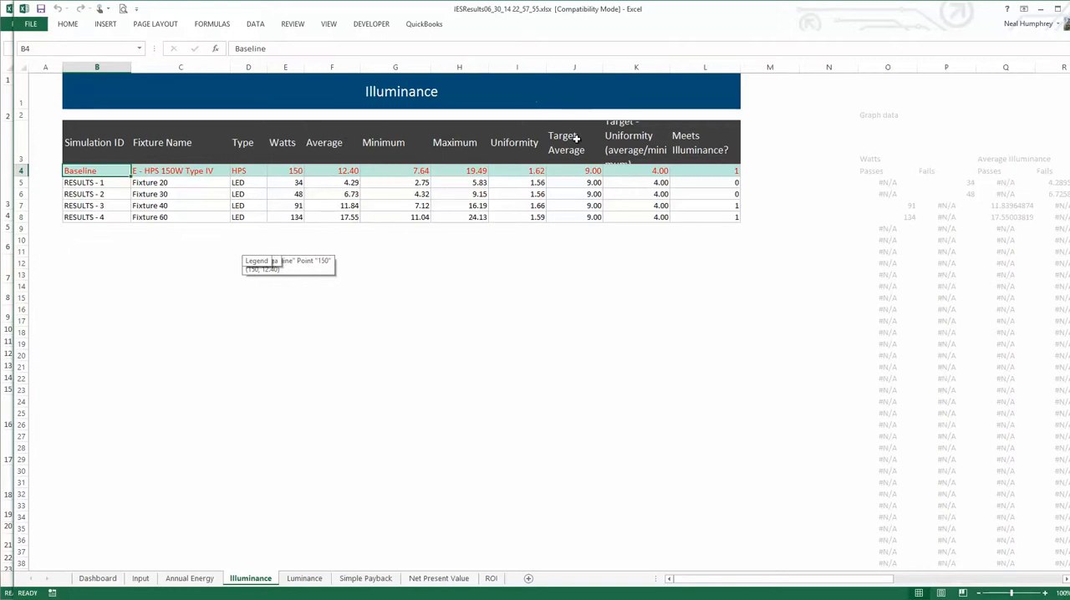
pyautogui.moveTo(562, 294)
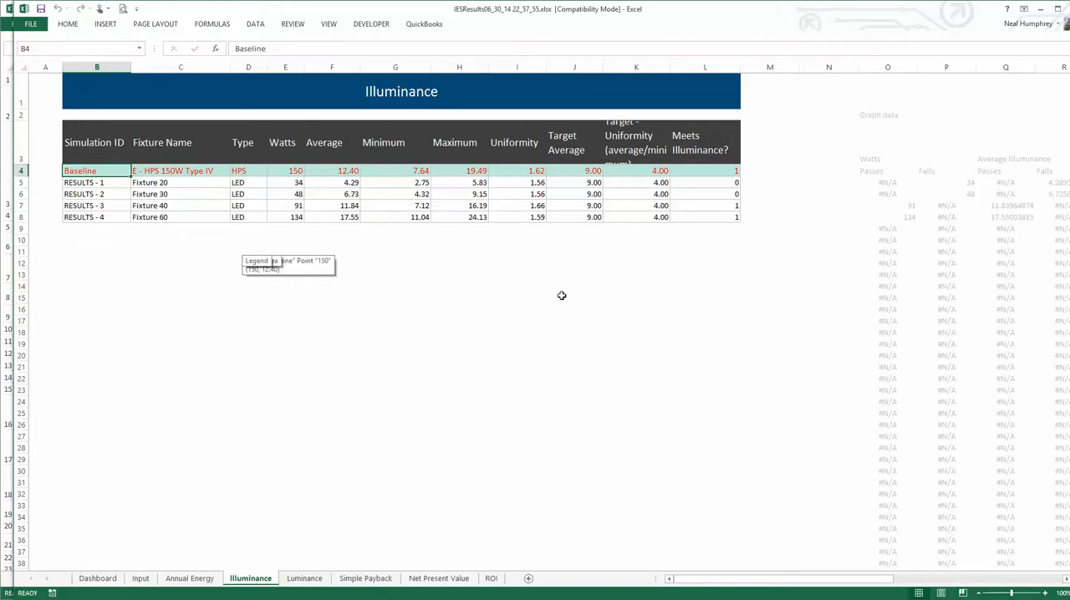
pyautogui.click(304, 578)
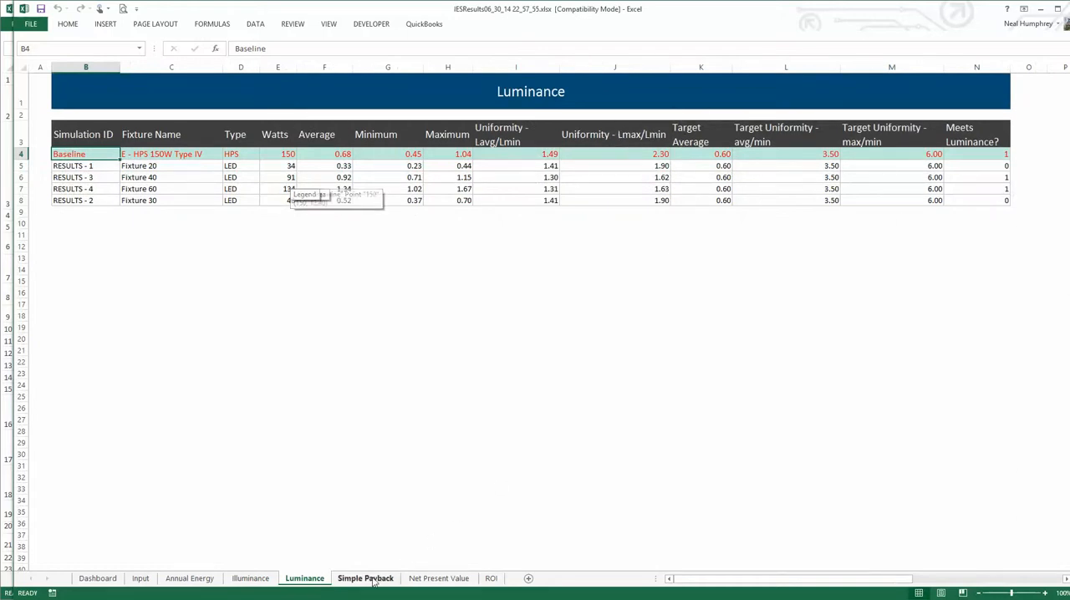
# - View the Simple Payback and Net Present Value tables, then return to the Dashboard charts
pyautogui.click(365, 578)
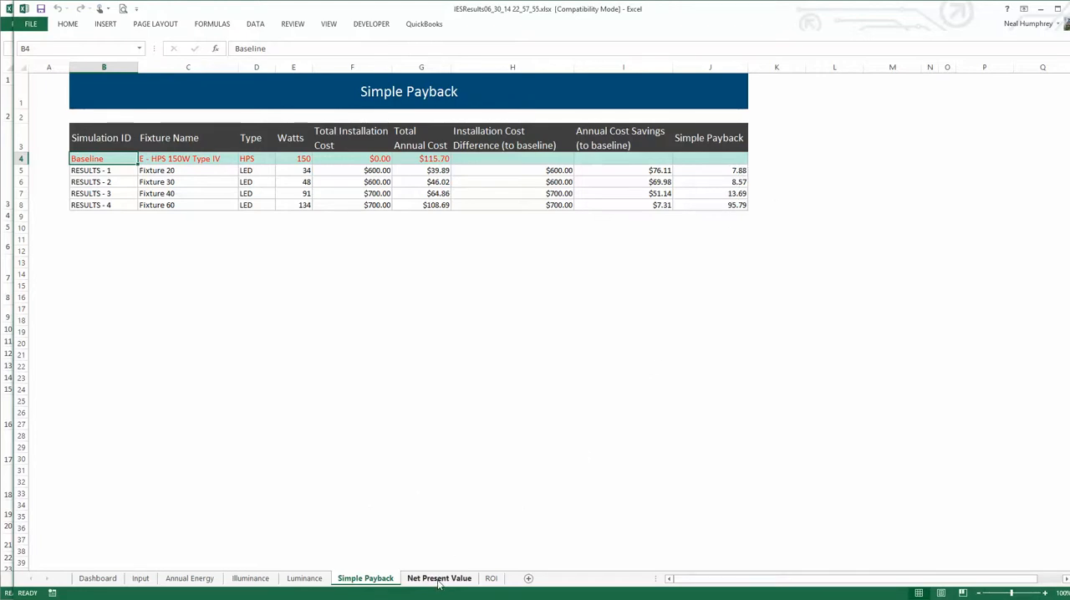
pyautogui.click(438, 578)
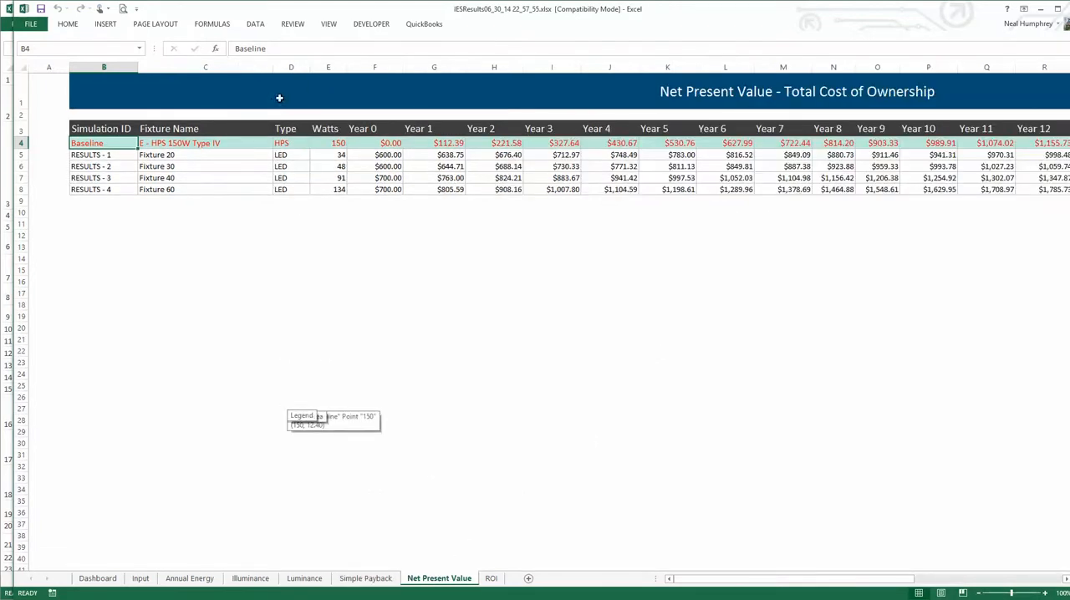
pyautogui.moveTo(364, 191)
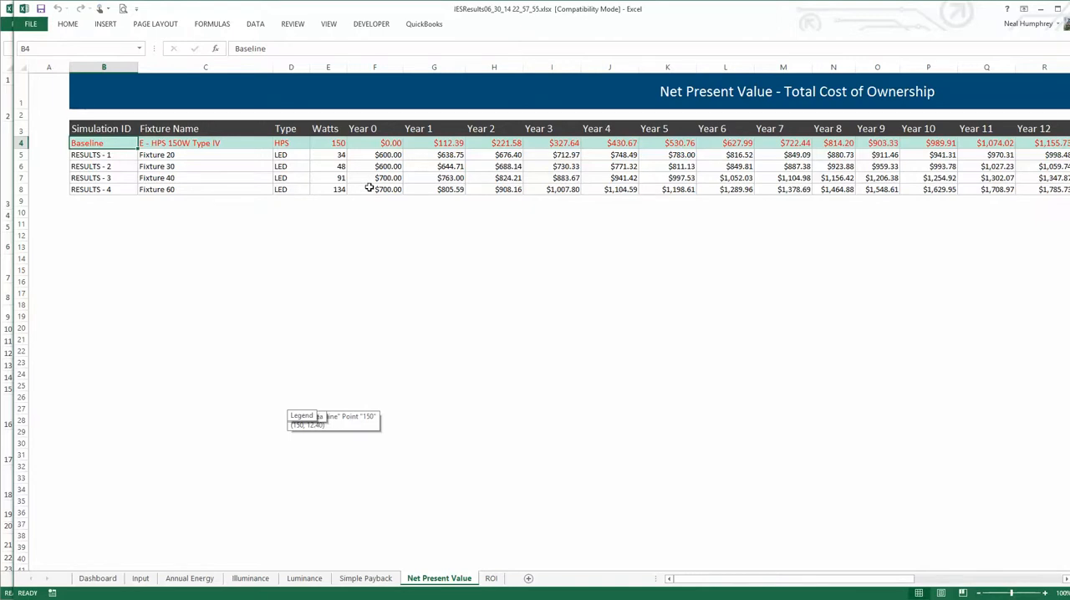
pyautogui.moveTo(646, 222)
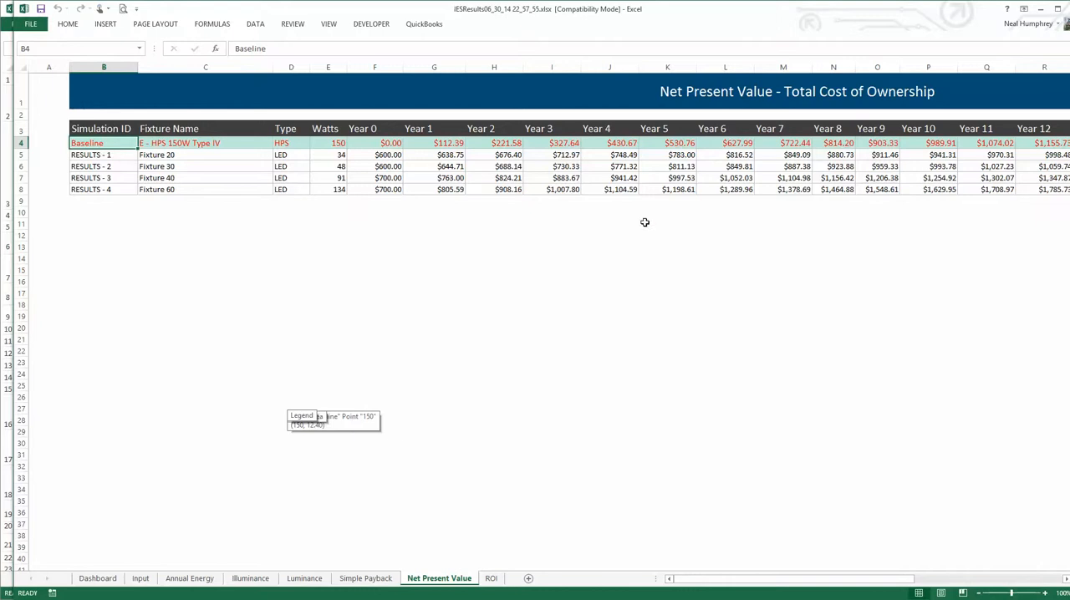
pyautogui.click(97, 579)
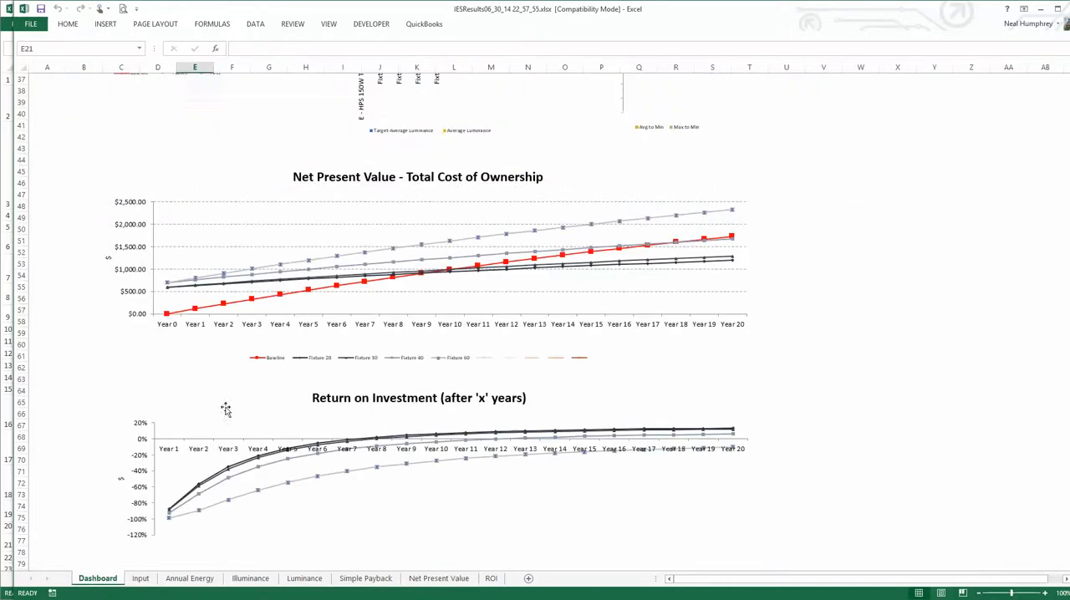
# - Scroll the Dashboard to its top illuminance, luminance and uniformity comparison charts
pyautogui.scroll(3)
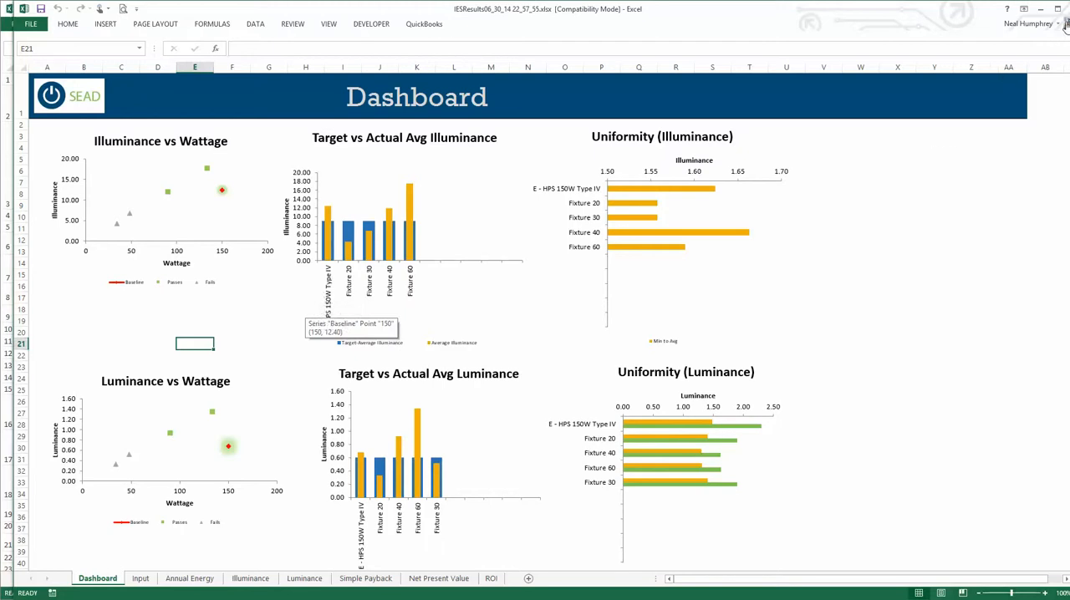
pyautogui.moveTo(756, 388)
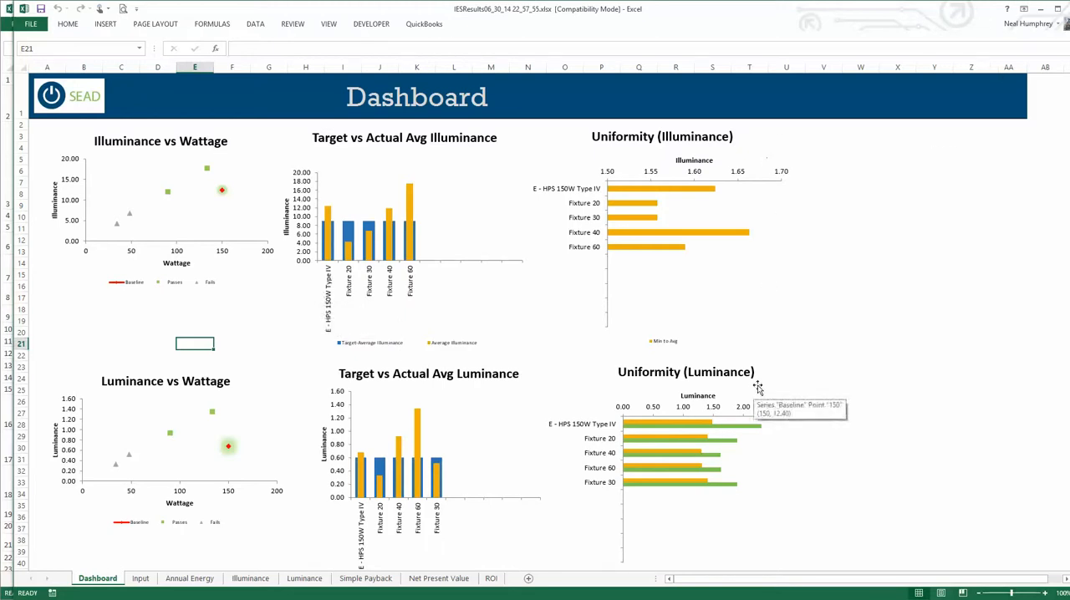
pyautogui.moveTo(485, 298)
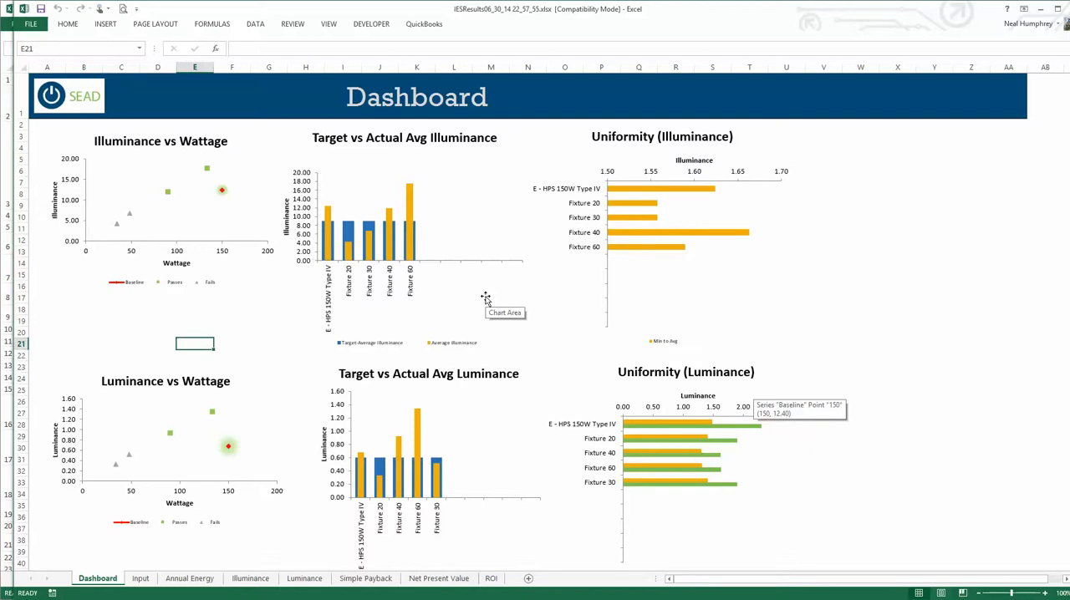
pyautogui.moveTo(513, 291)
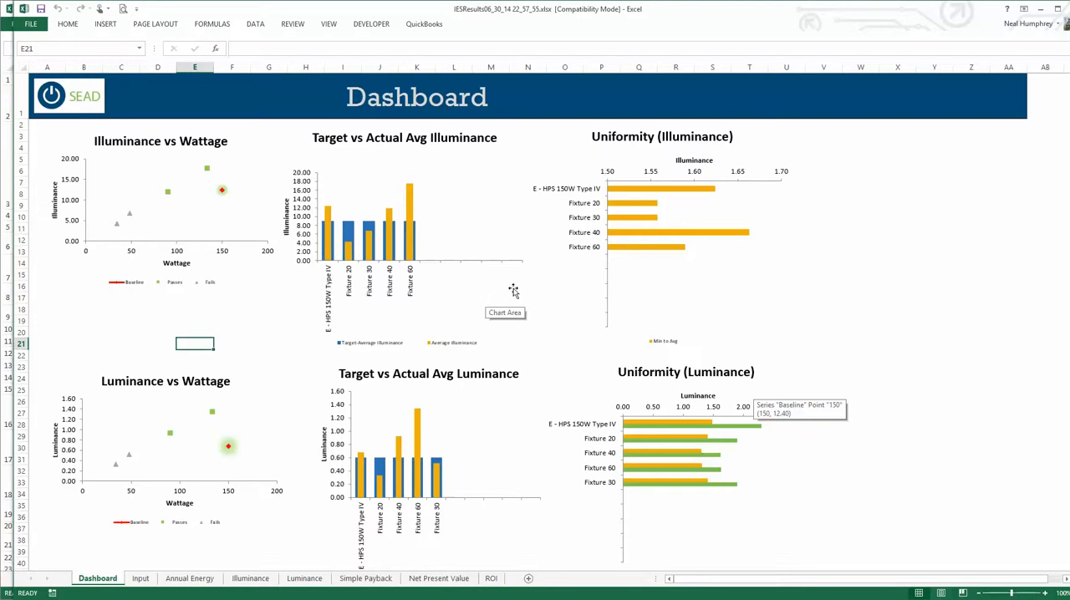
pyautogui.moveTo(551, 283)
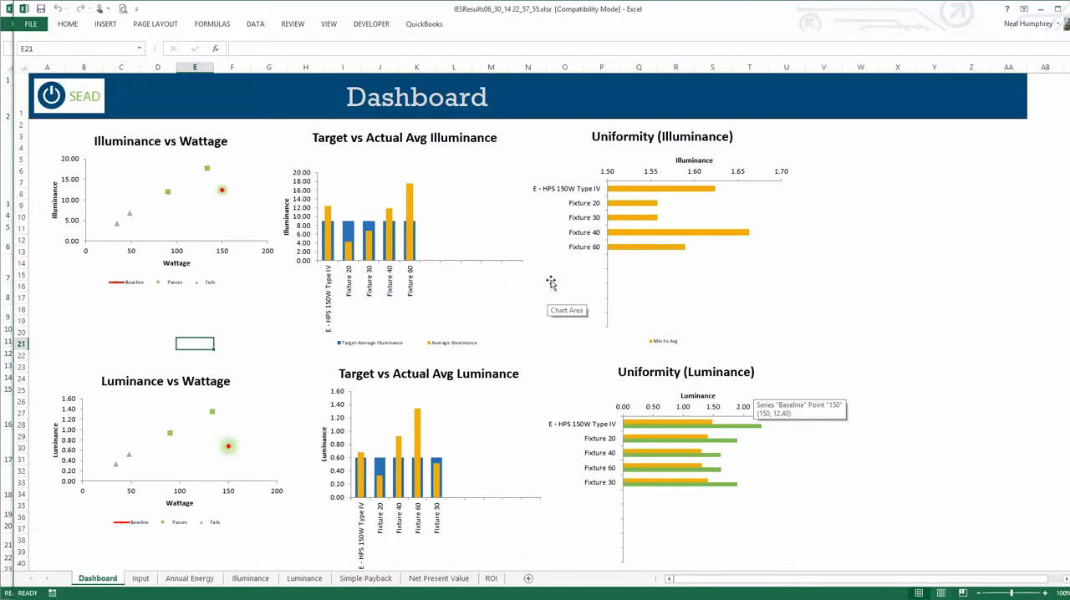
pyautogui.moveTo(535, 290)
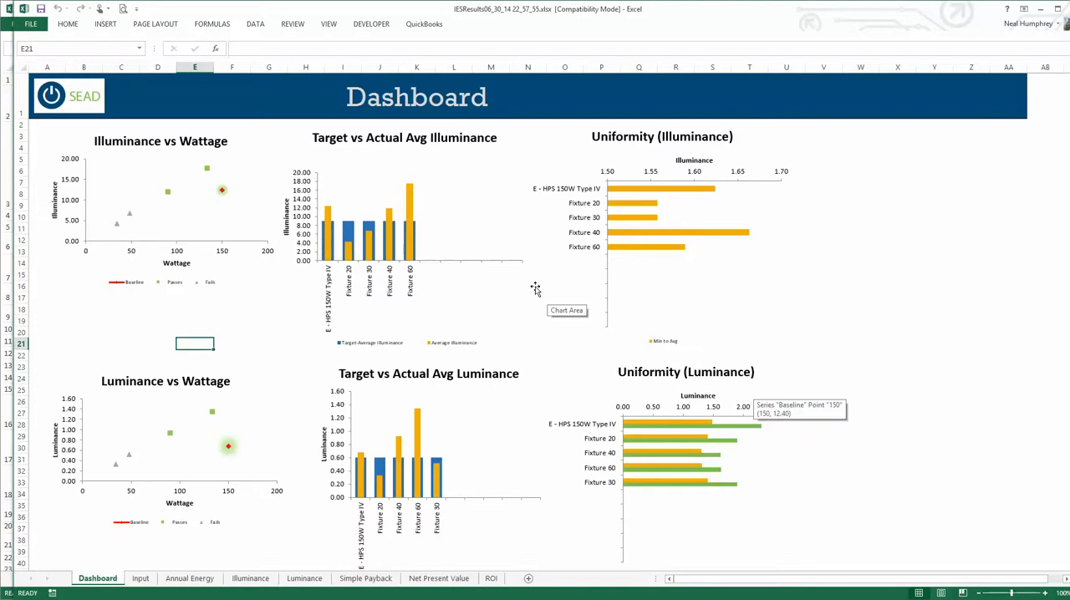